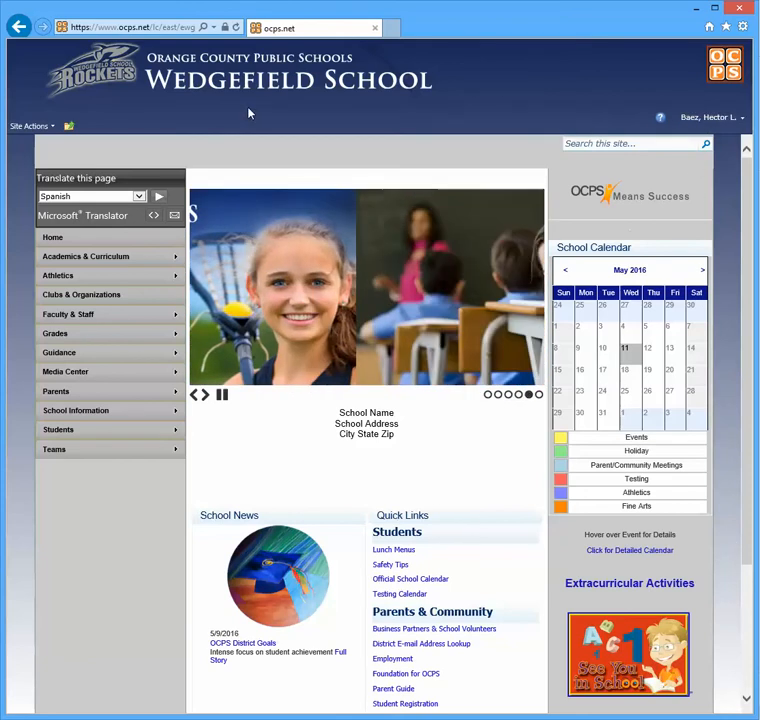
# Reach the Permissions: Wedgefield School page via Site Actions > Site Permissions
pyautogui.click(30, 124)
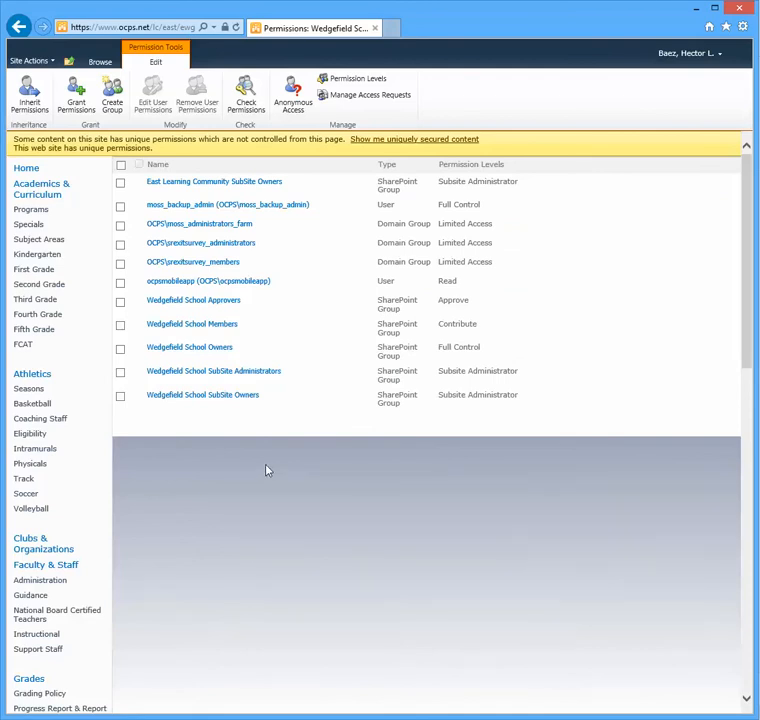
pyautogui.moveTo(264, 310)
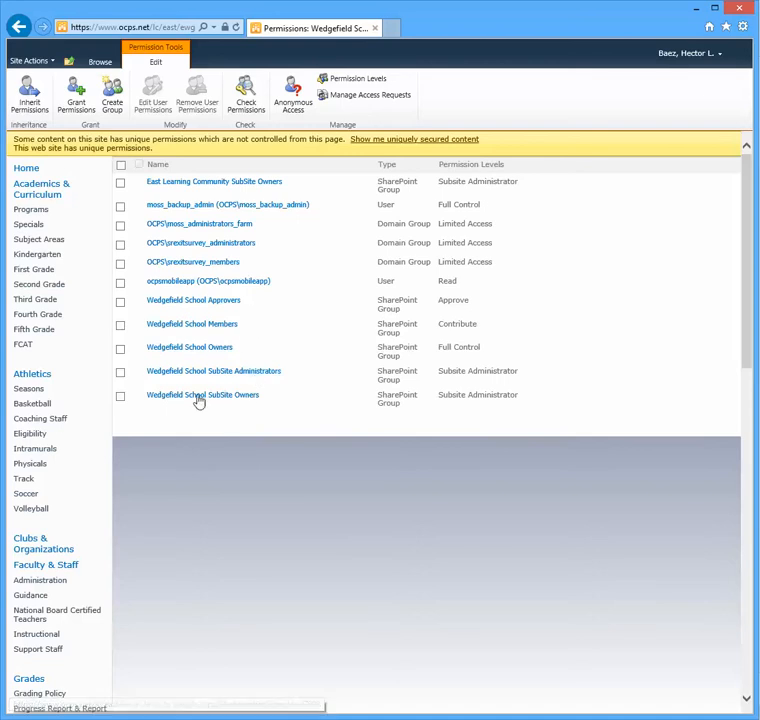
pyautogui.moveTo(192, 300)
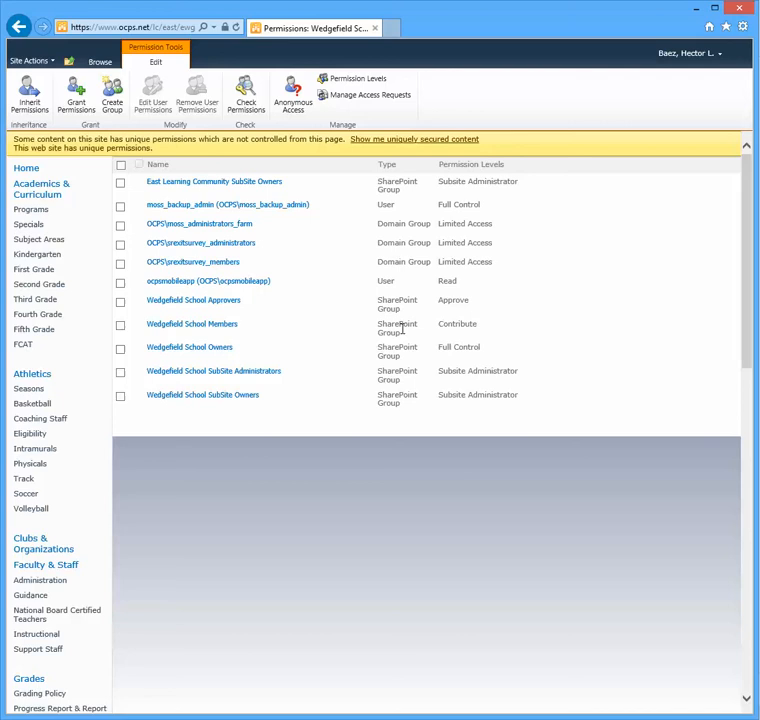
pyautogui.moveTo(192, 324)
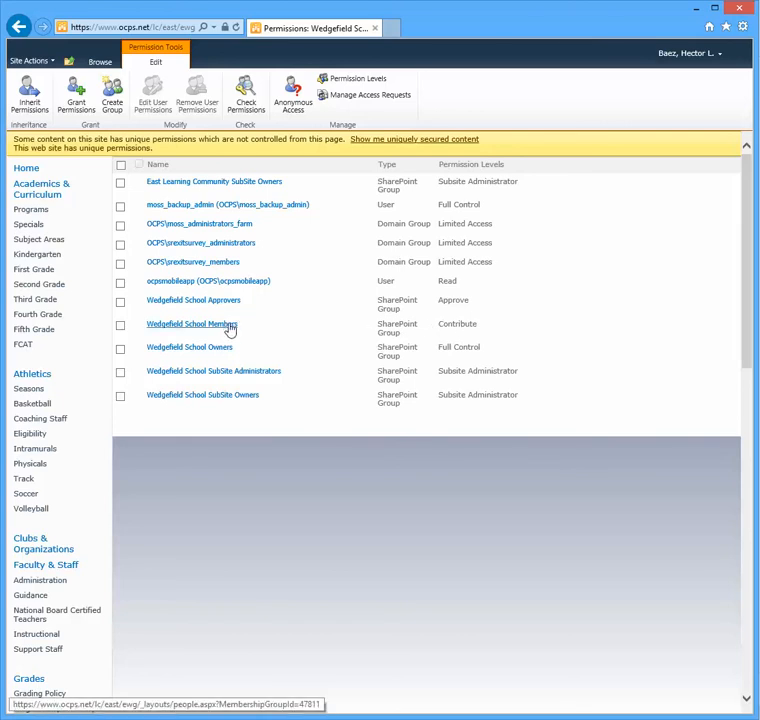
pyautogui.moveTo(230, 328)
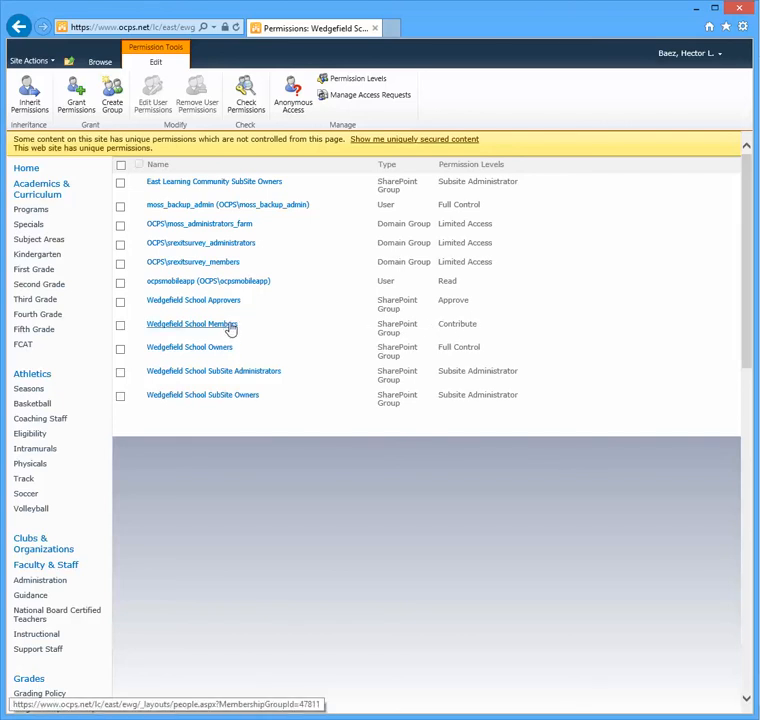
pyautogui.moveTo(192, 300)
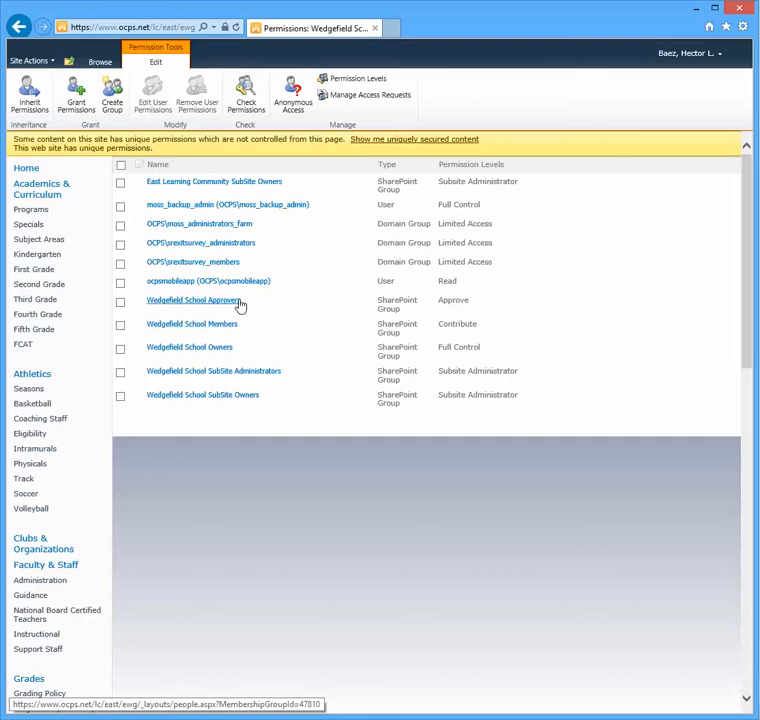
pyautogui.moveTo(192, 324)
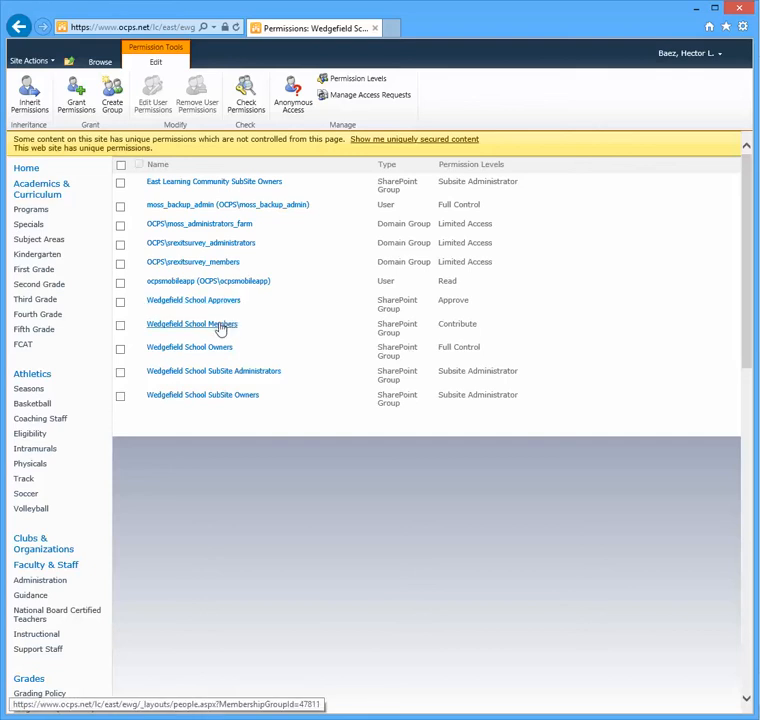
pyautogui.moveTo(230, 400)
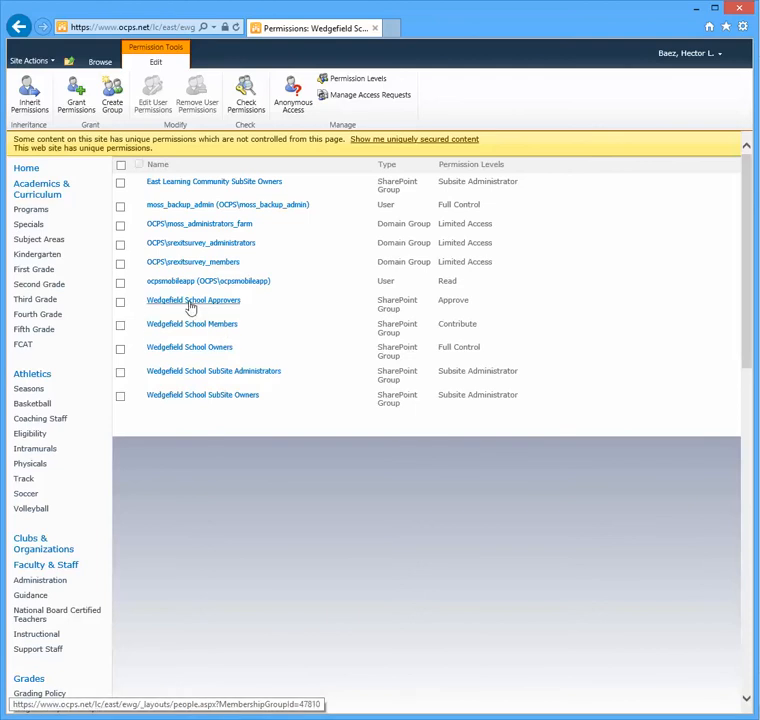
pyautogui.moveTo(184, 304)
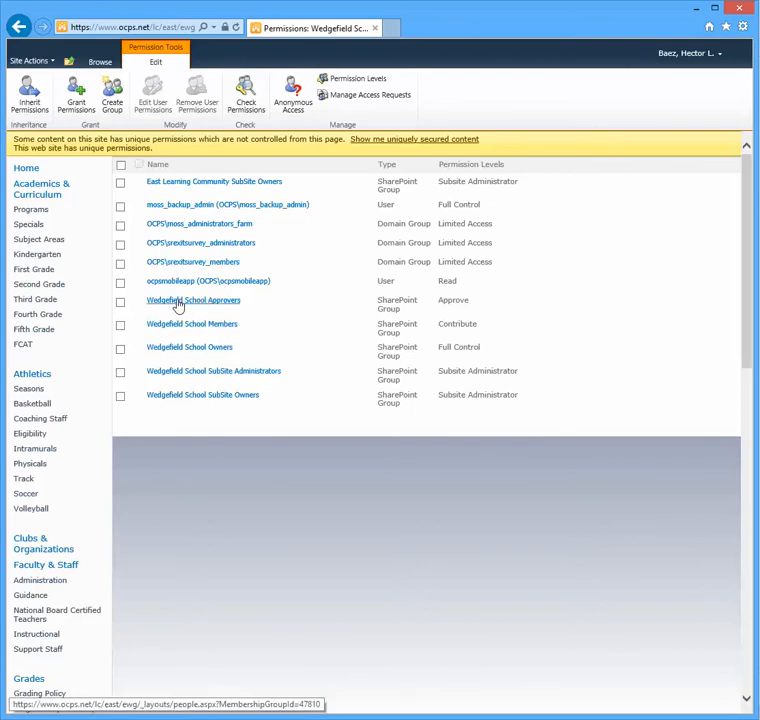
pyautogui.click(192, 300)
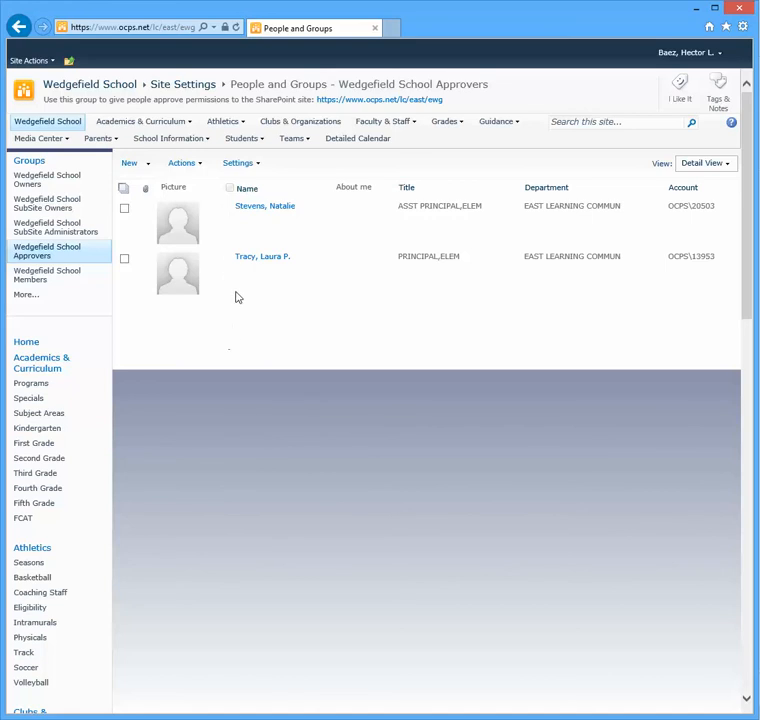
pyautogui.moveTo(210, 238)
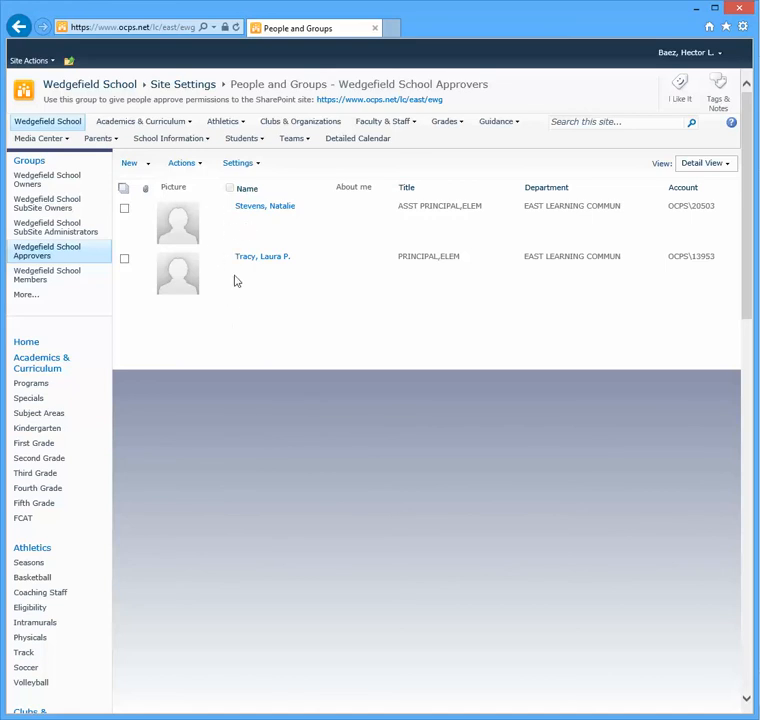
pyautogui.moveTo(290, 318)
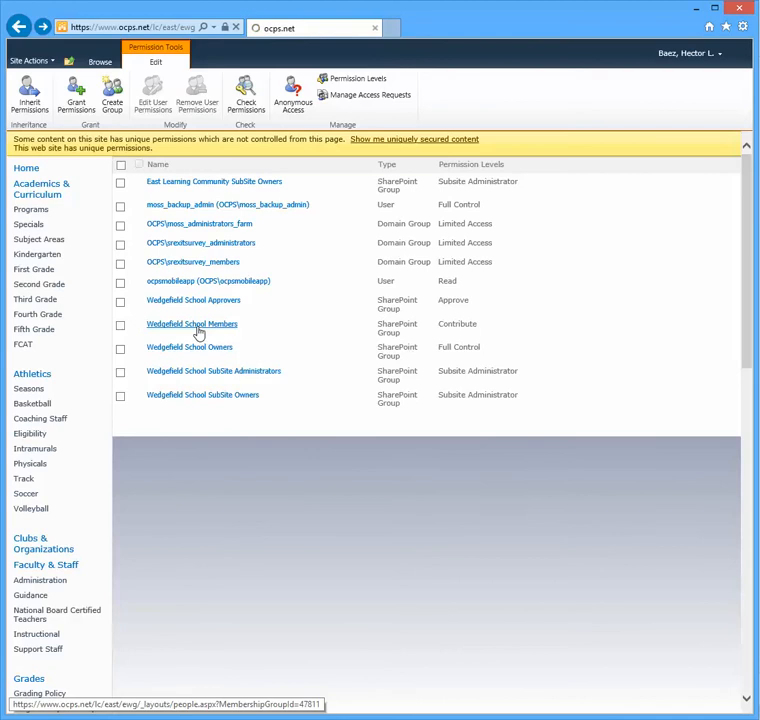
pyautogui.click(192, 324)
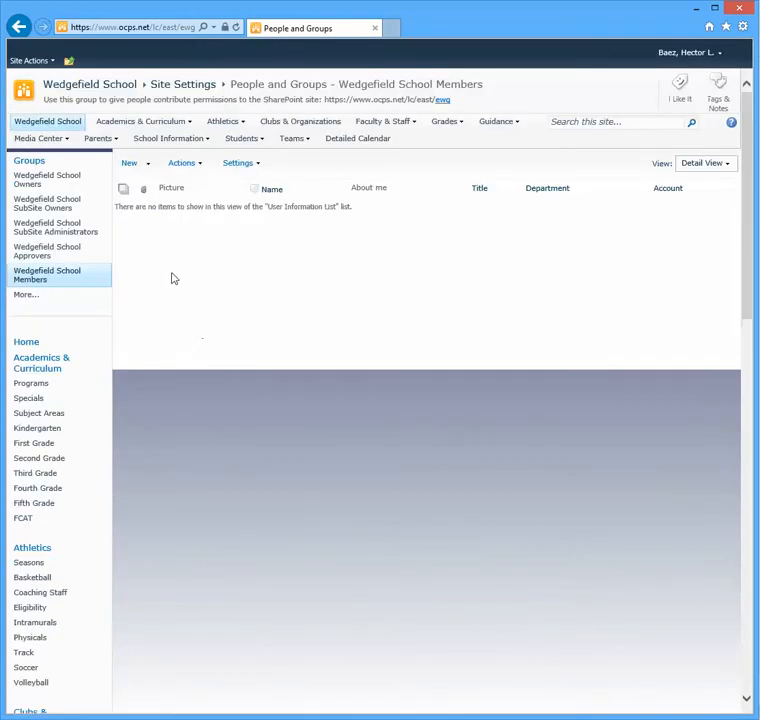
pyautogui.moveTo(224, 278)
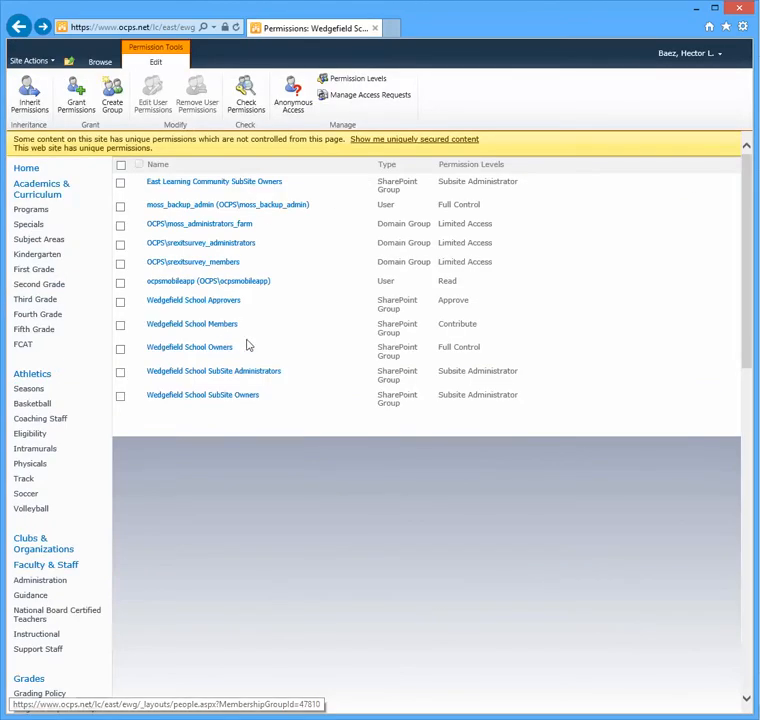
pyautogui.click(202, 394)
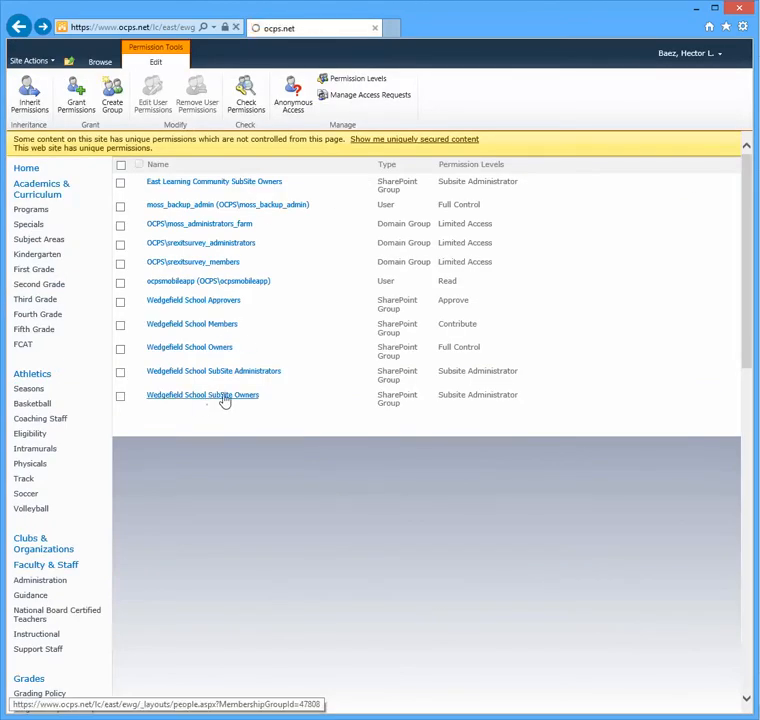
# View the Wedgefield School SubSite Owners group's single member with title and department
pyautogui.click(202, 394)
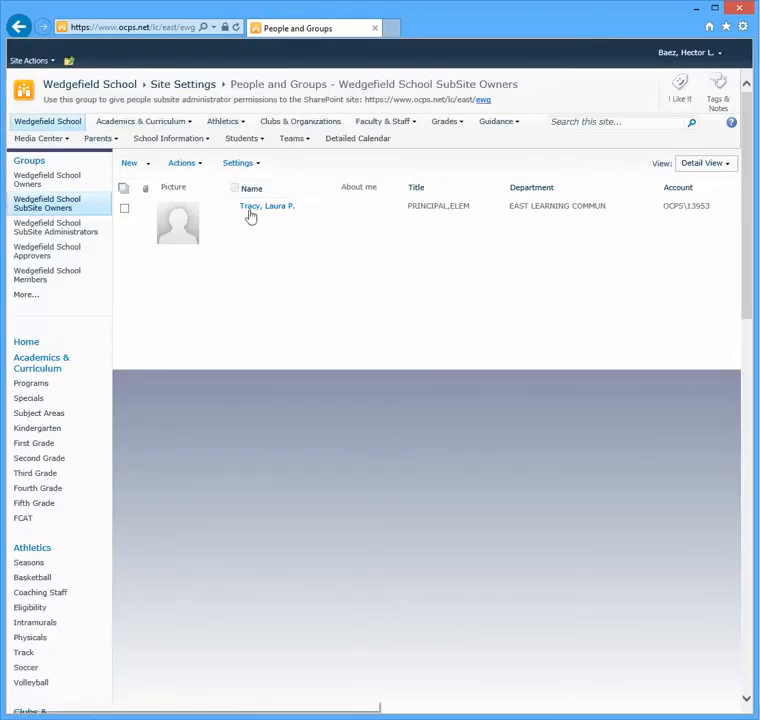
pyautogui.moveTo(332, 248)
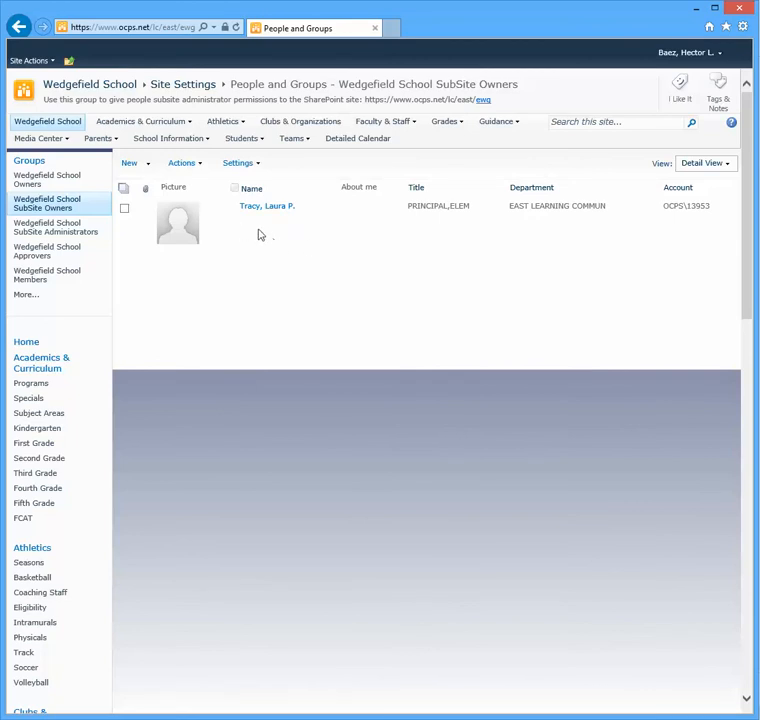
pyautogui.moveTo(256, 236)
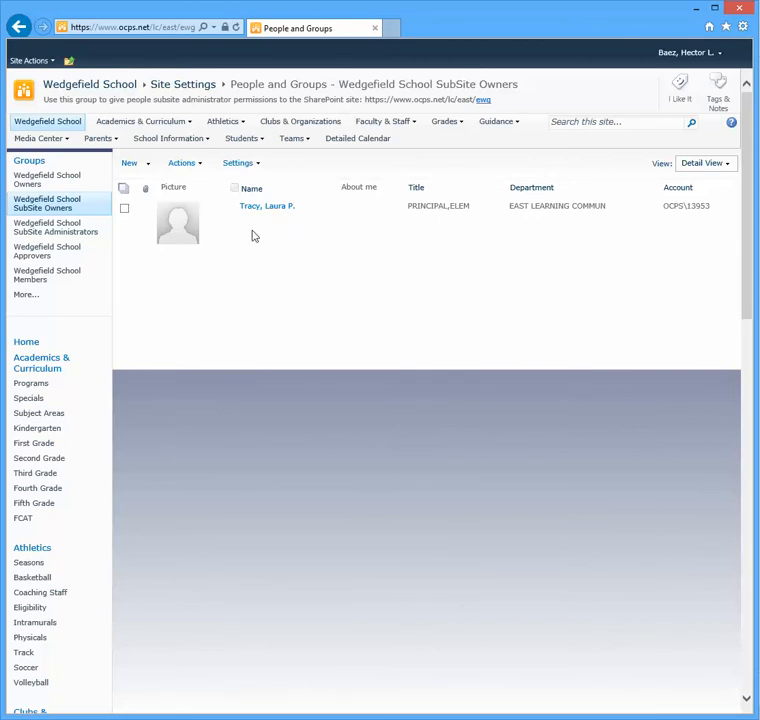
pyautogui.click(140, 122)
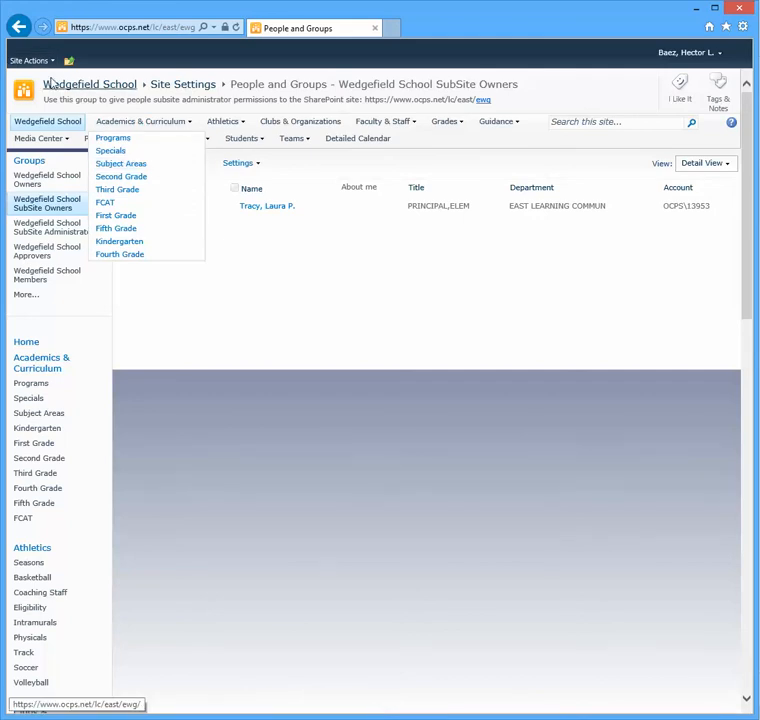